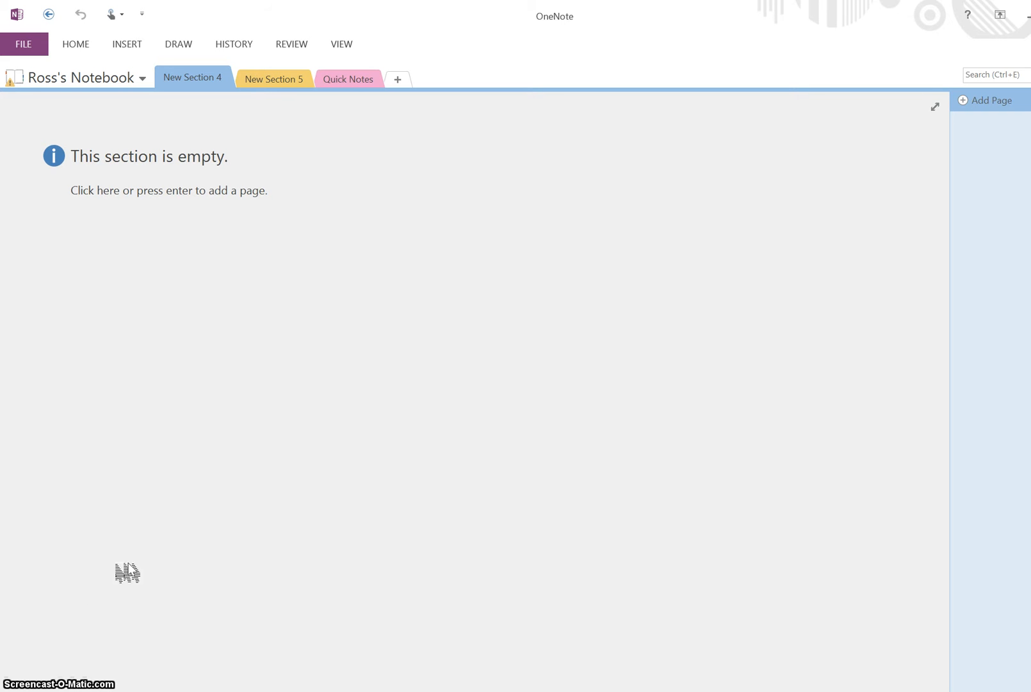
mouse_move(244, 410)
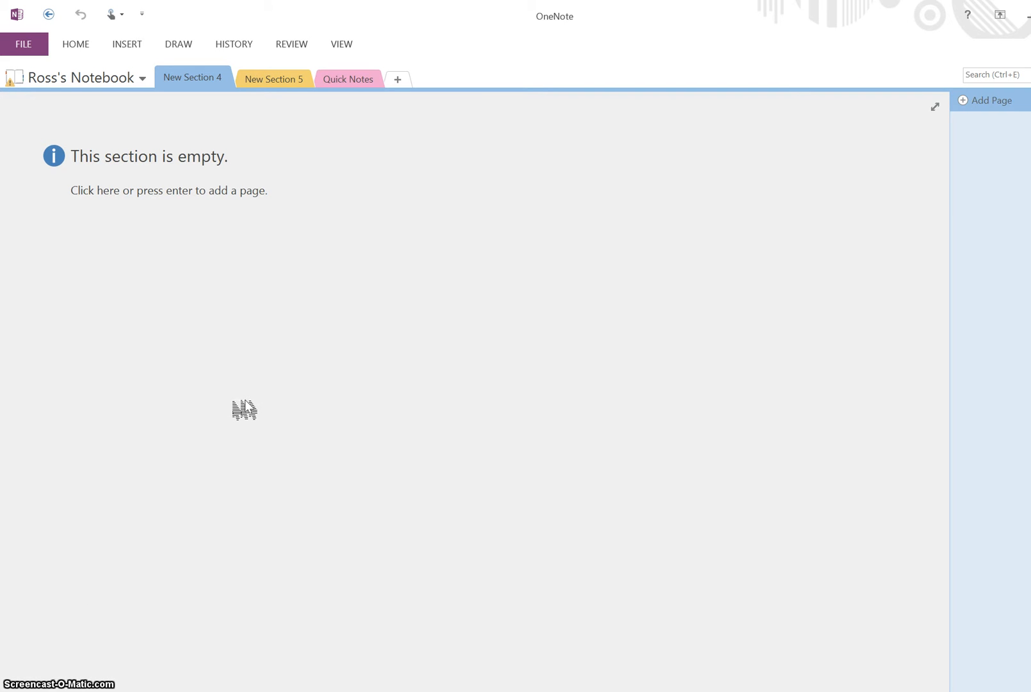
mouse_move(335, 241)
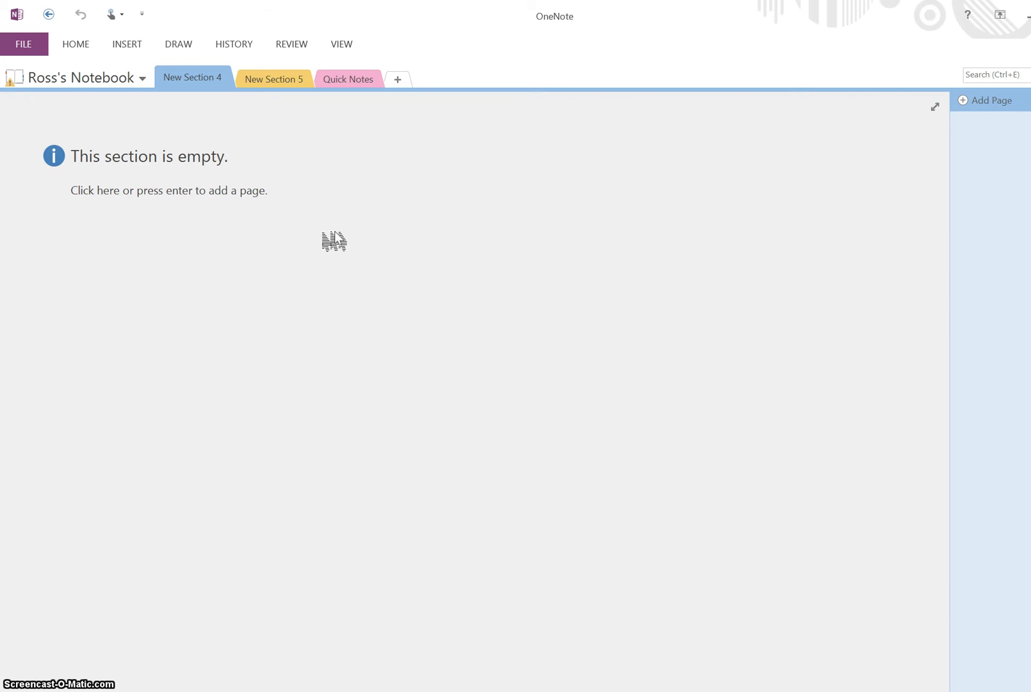
mouse_move(215, 242)
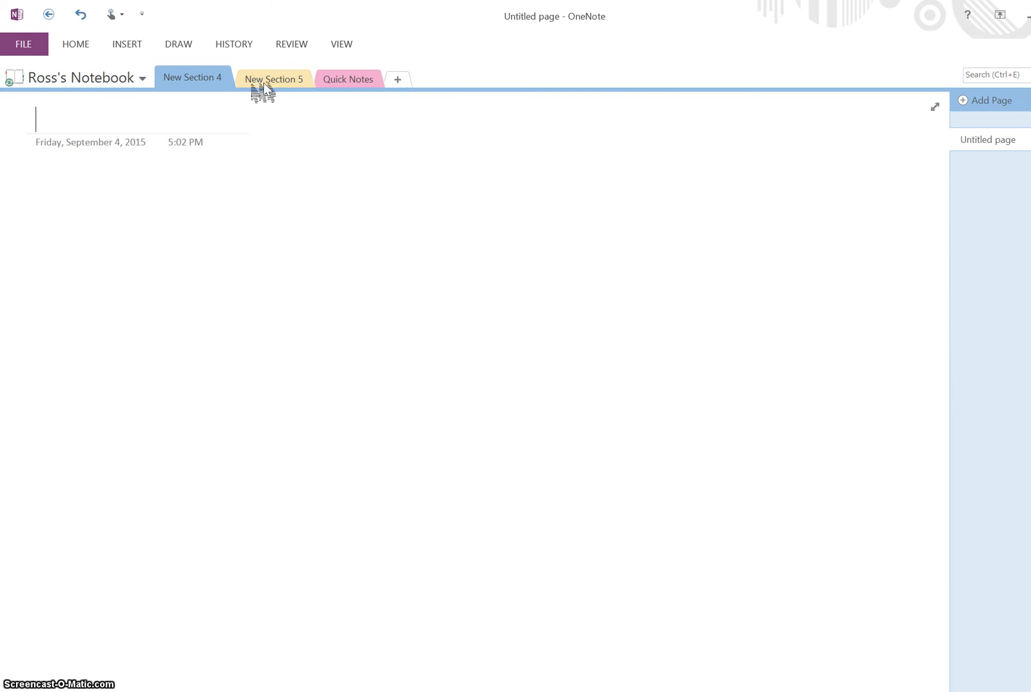
mouse_move(259, 275)
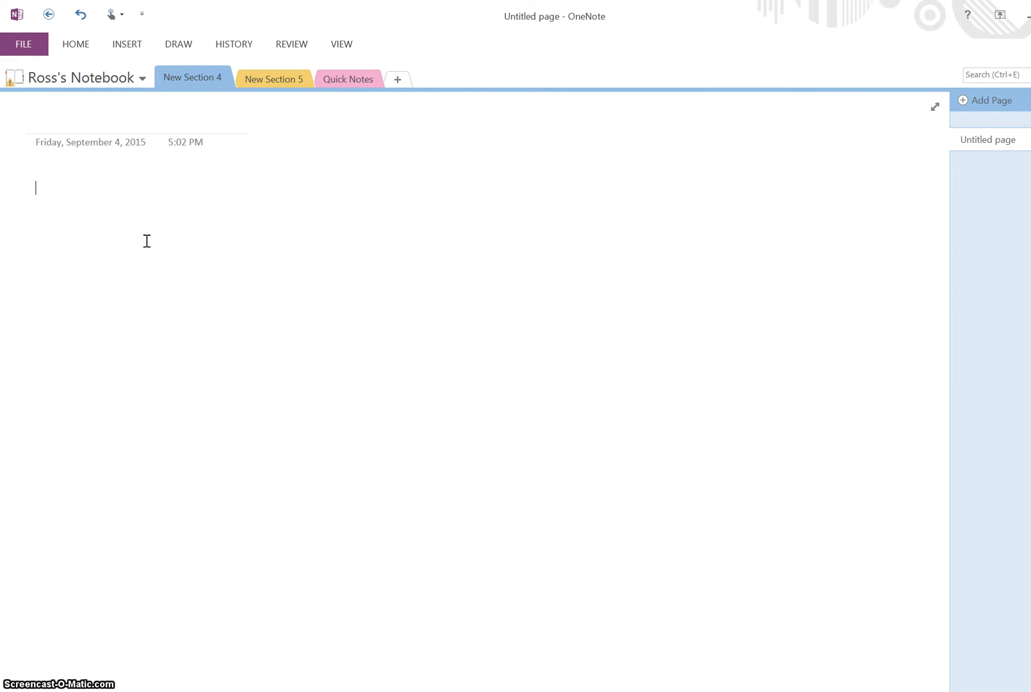
Type 'Typing in here.' into the new page's body
type("Typing in here")
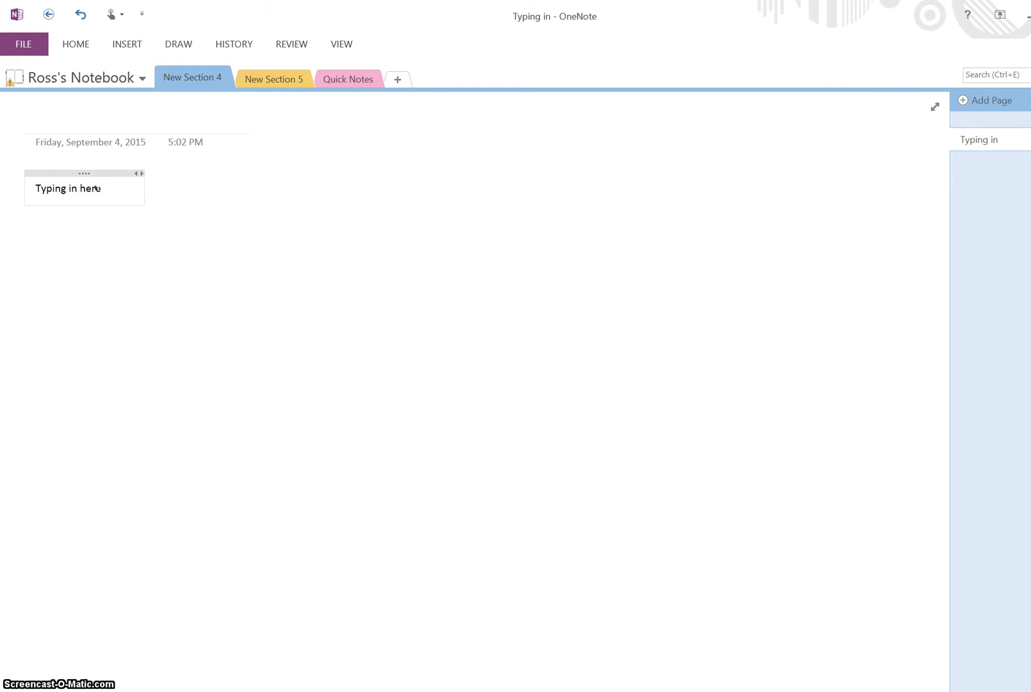
type(".")
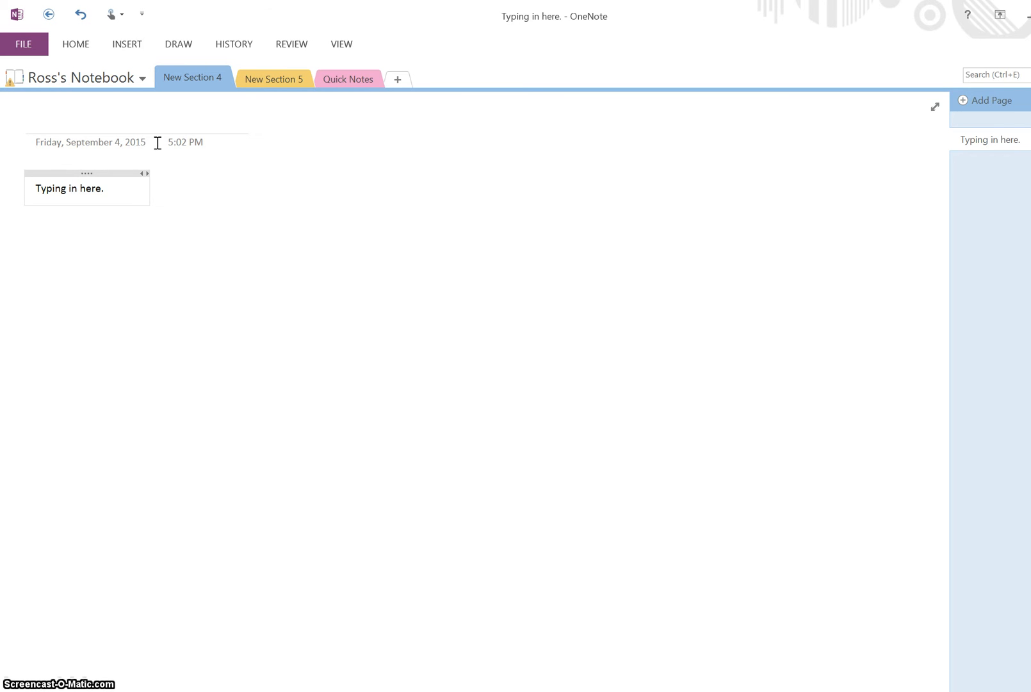
mouse_move(279, 415)
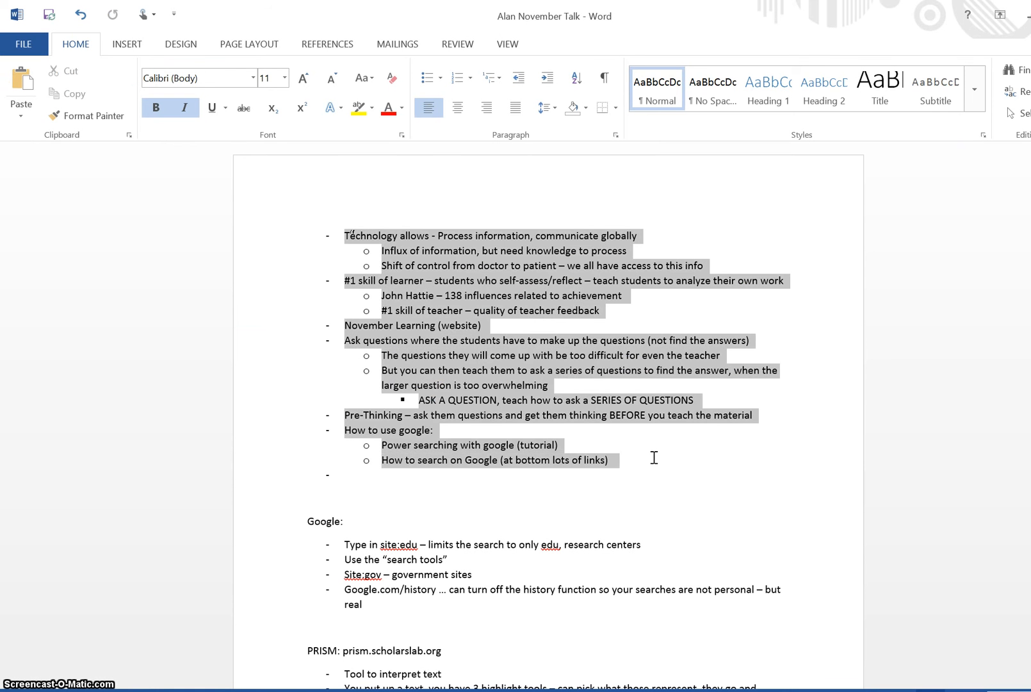
Copy the first bulleted block of talk notes from Word
left_click(424, 78)
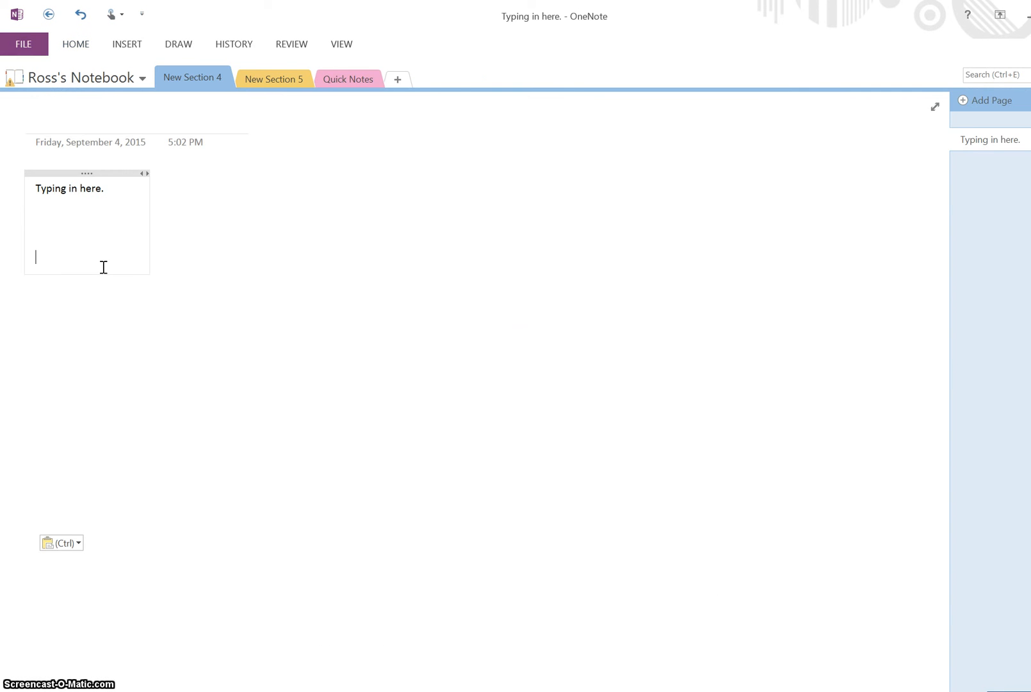
Paste the Word talk notes beneath 'Typing in here.' on the page
key("ctrl+v")
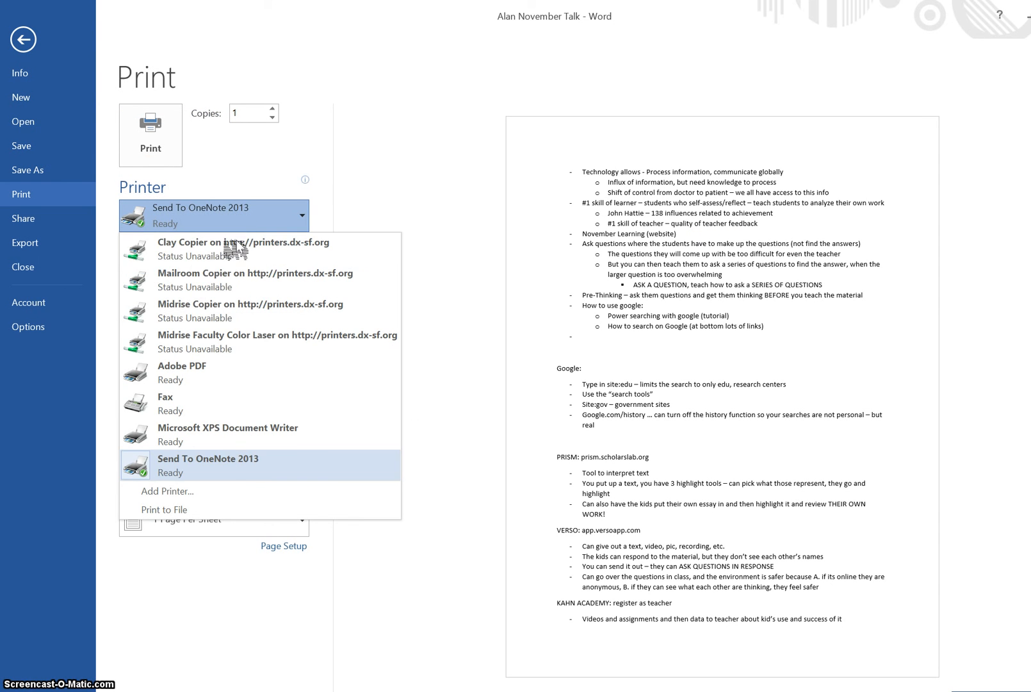
mouse_move(222, 248)
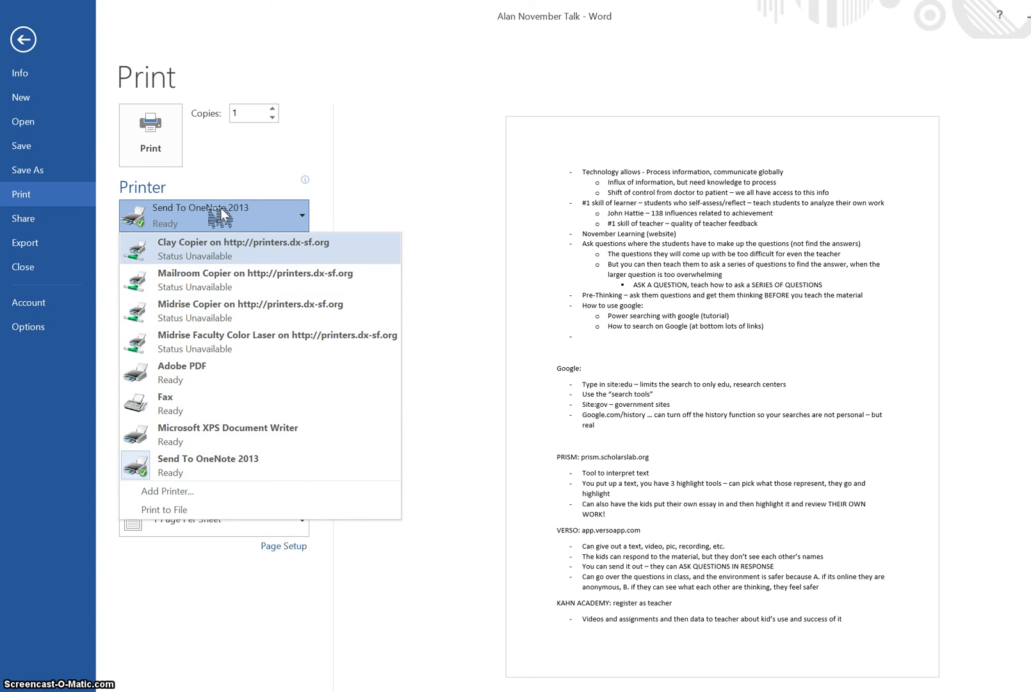
Print the talk notes document to the Send To OneNote 2013 printer
left_click(207, 464)
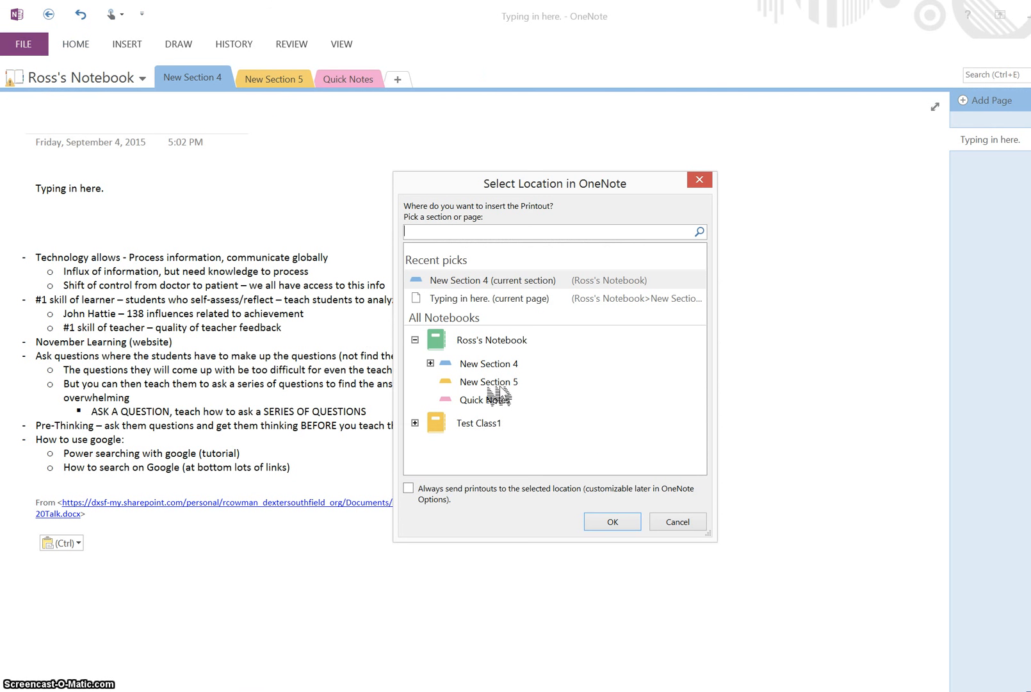
Insert the printout into New Section 5 of Ross's Notebook
left_click(488, 381)
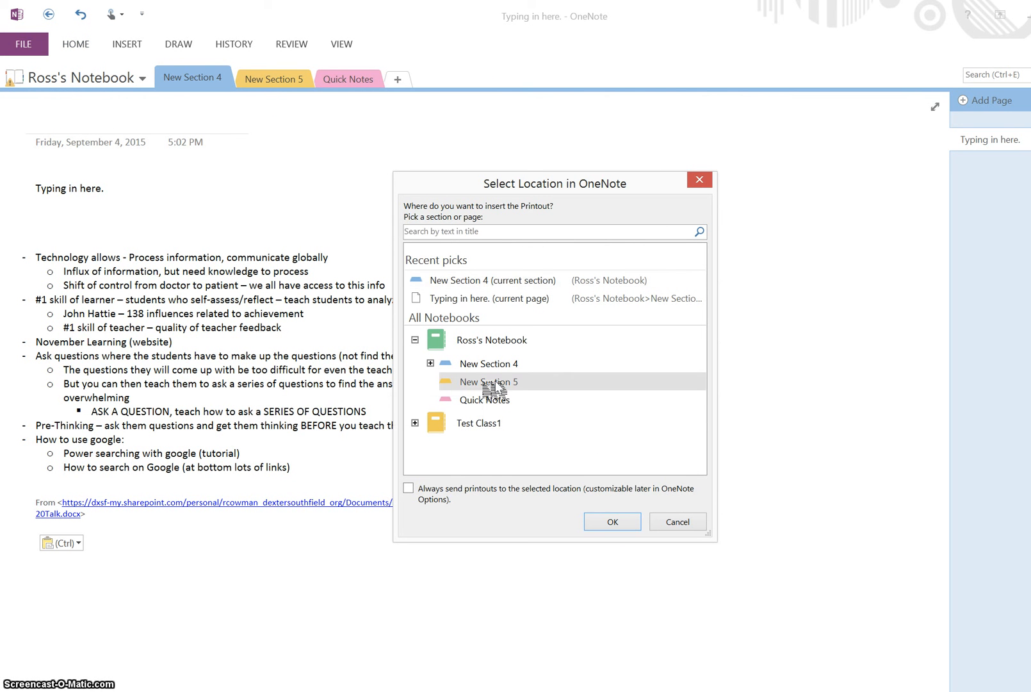
left_click(611, 520)
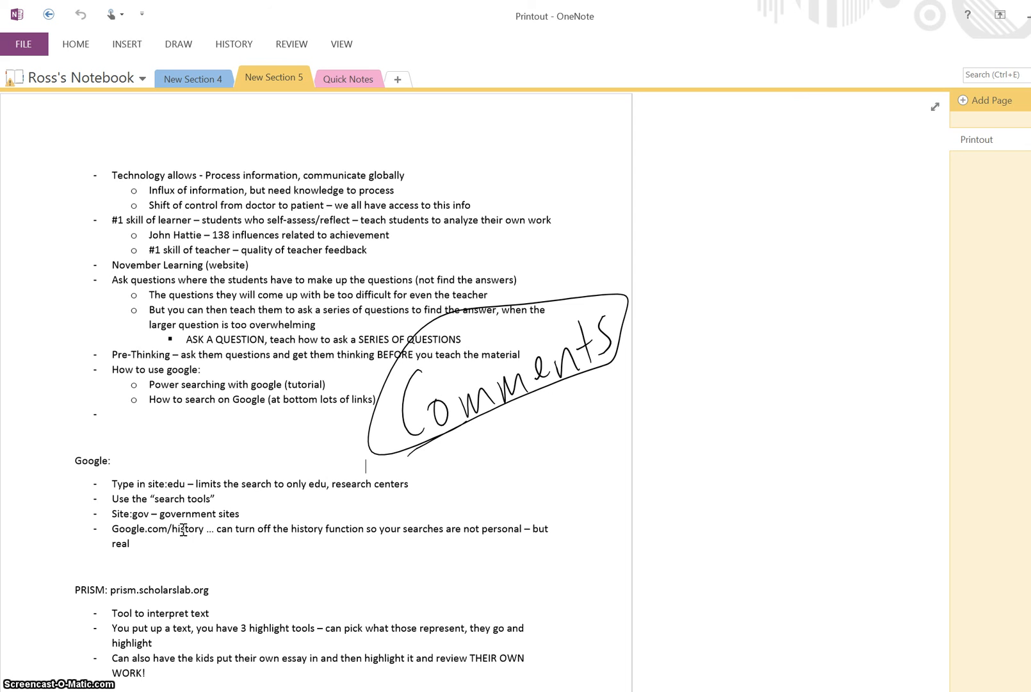
Click on the Printout page carrying the circled 'Comments' ink annotation
left_click(366, 467)
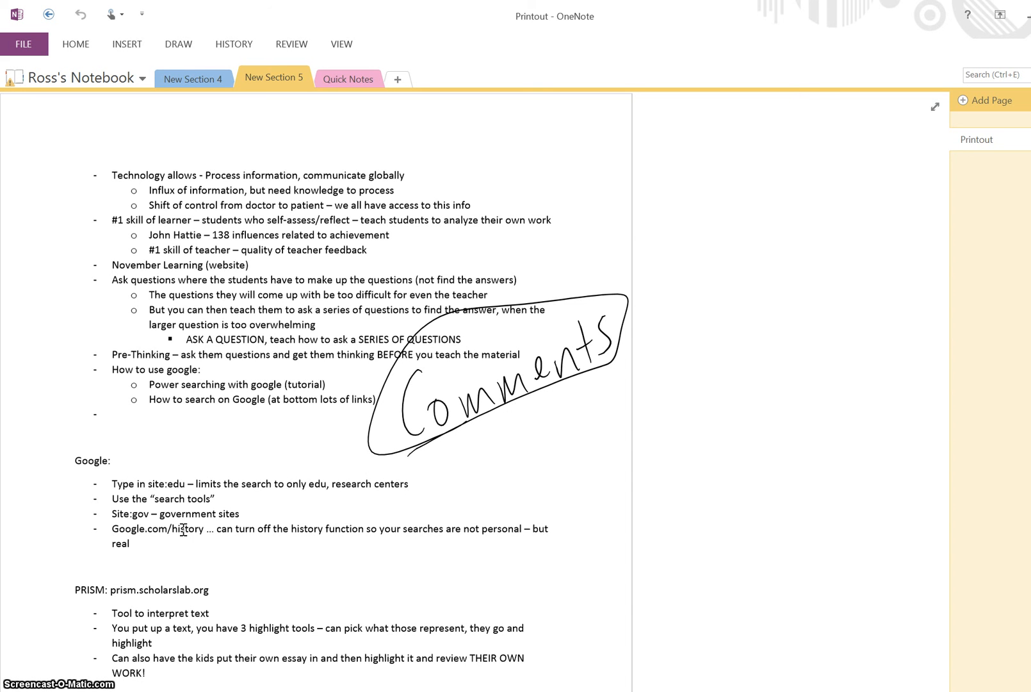